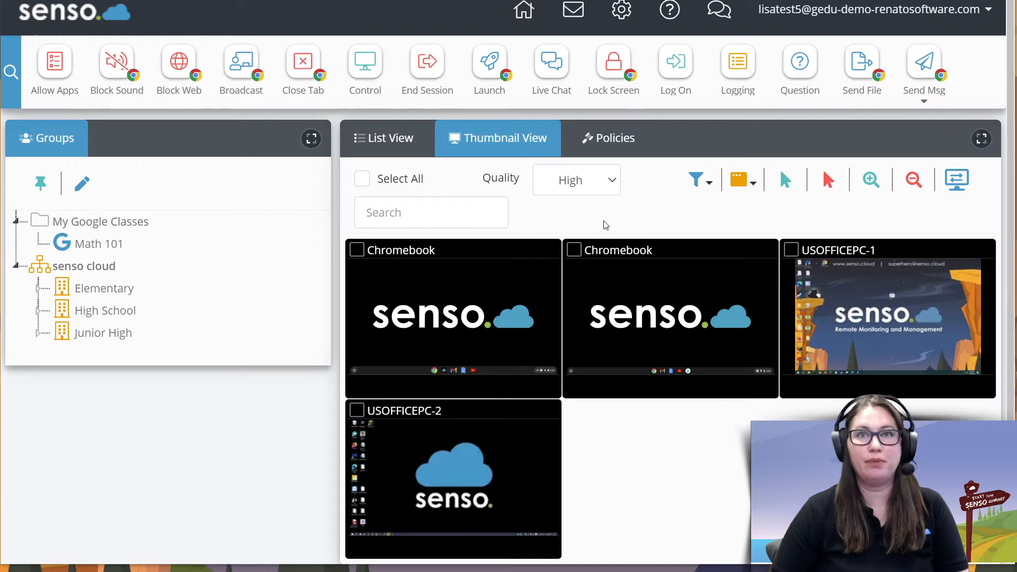
mouse_move(364, 61)
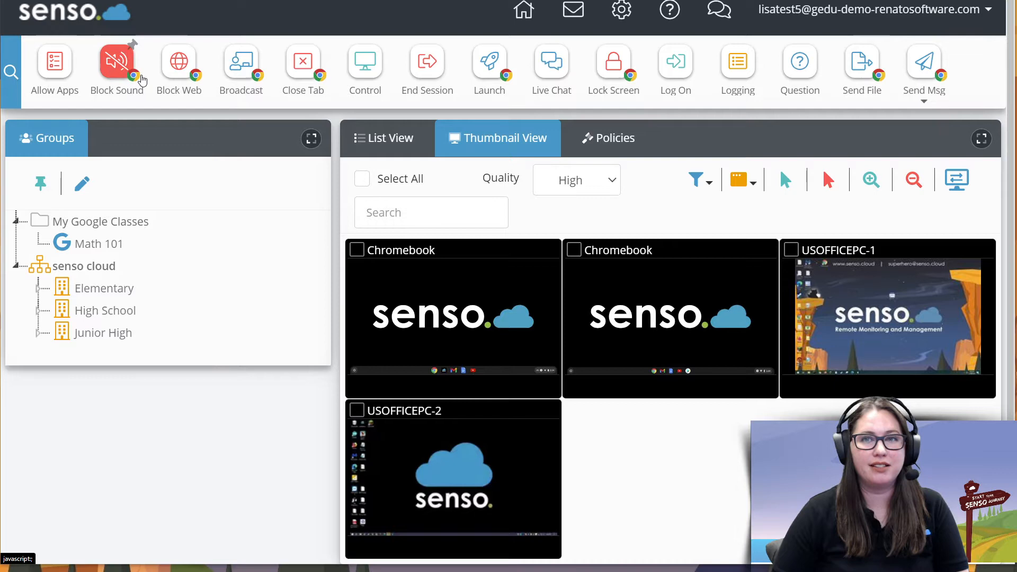
- Open the Block Sound panel with volume limit 0 and sound and microphone muting on
click(179, 61)
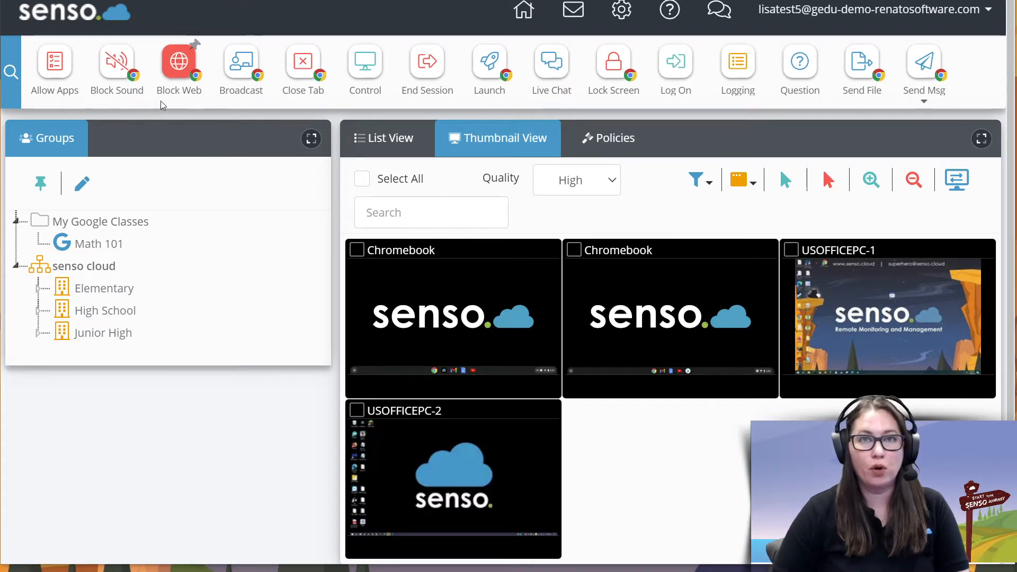
mouse_move(116, 62)
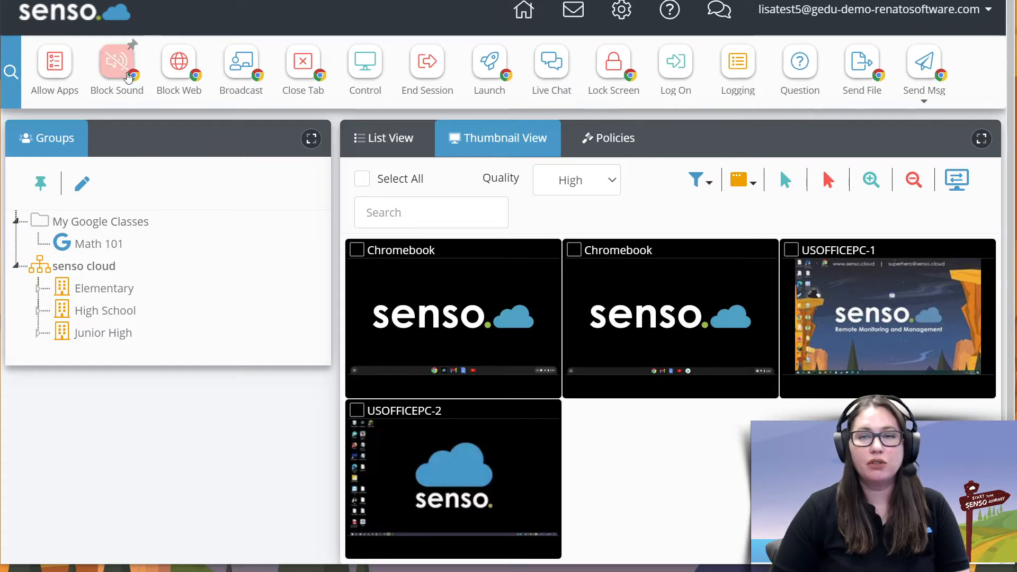
click(116, 63)
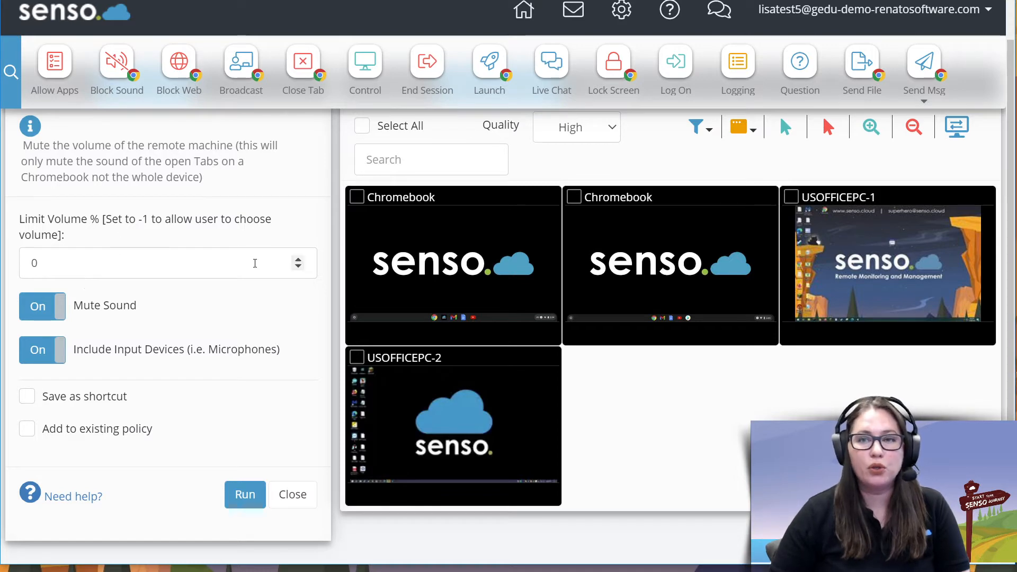
mouse_move(161, 227)
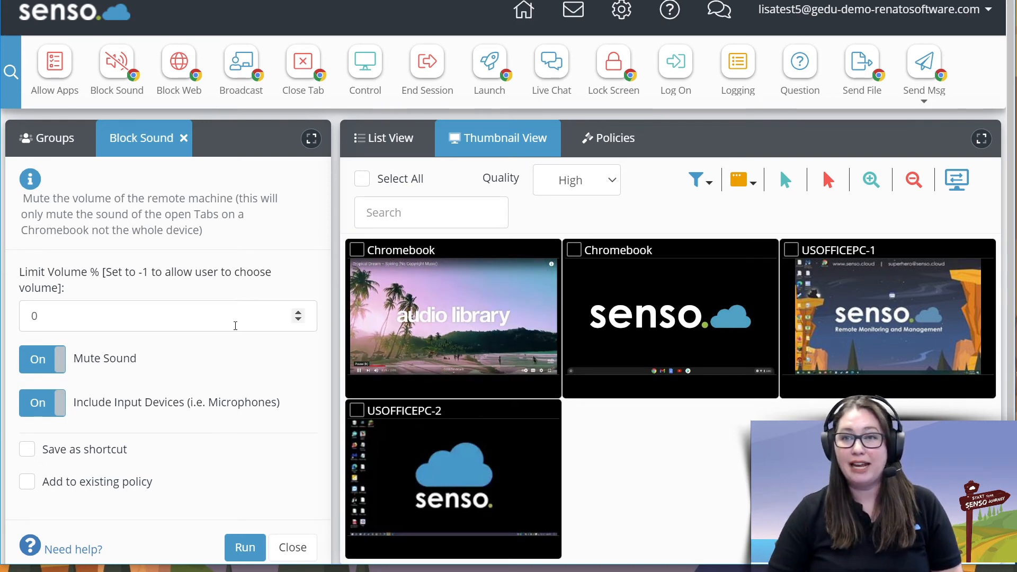
- Select all four classroom devices, run a sound mute, then run an unmute
click(361, 179)
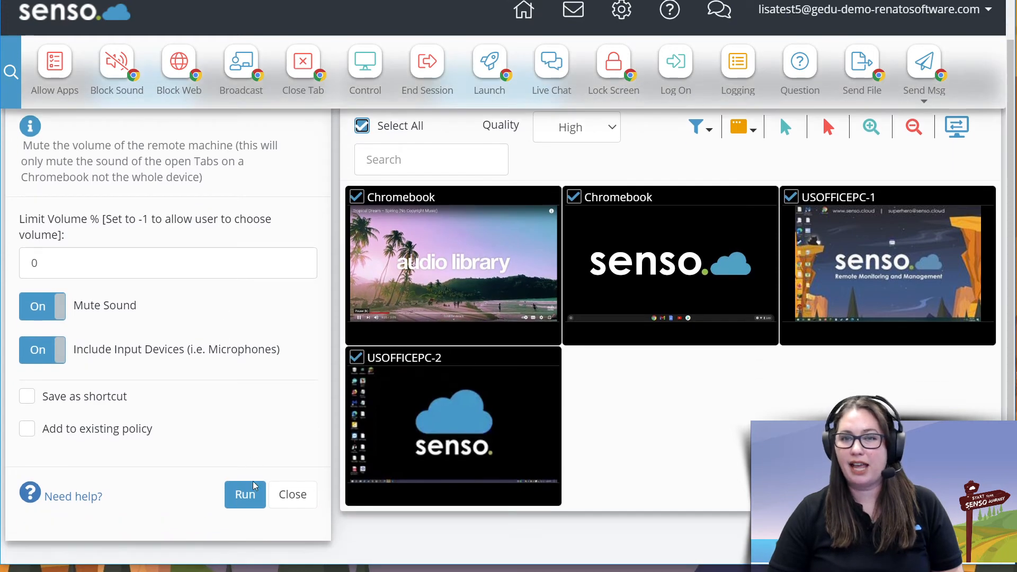
click(244, 494)
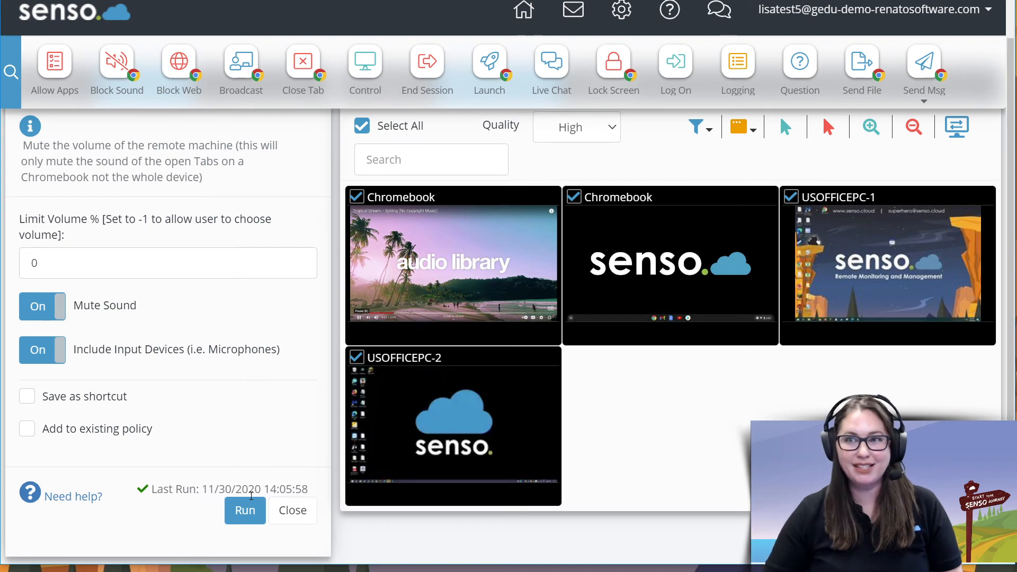
click(37, 305)
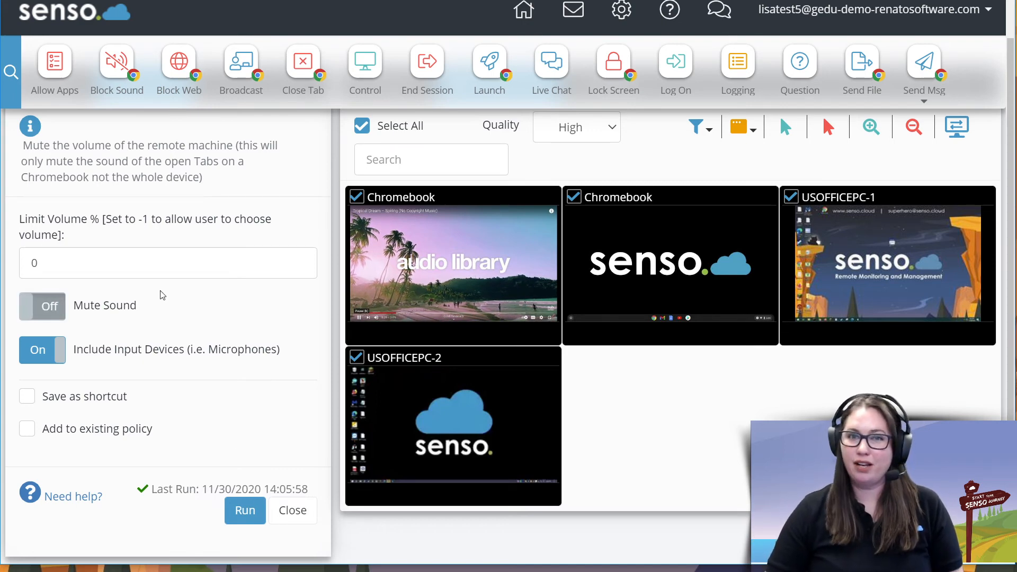
click(244, 510)
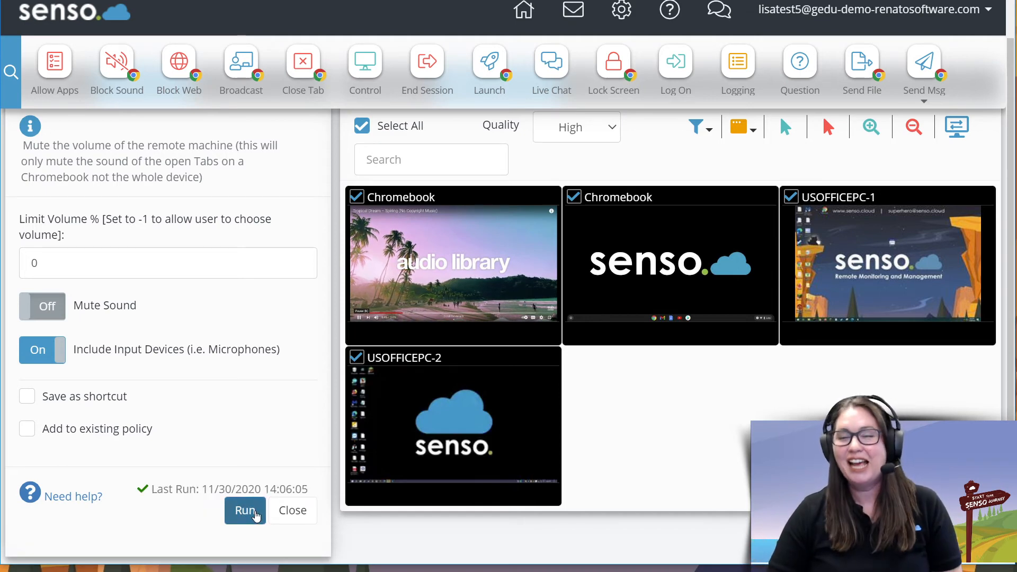
- Switch Mute Sound back on and reapply the sound block to the four devices
click(43, 305)
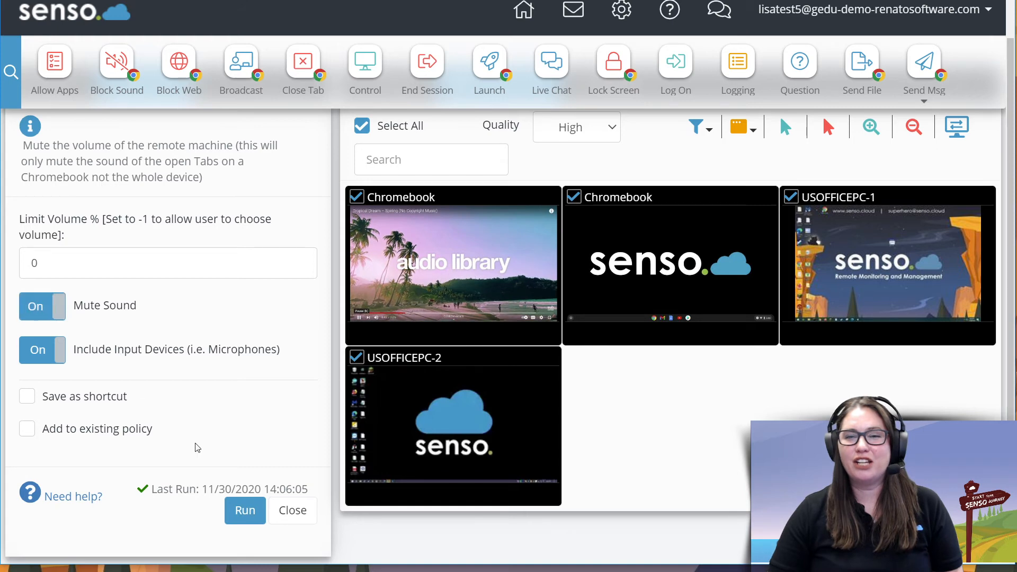
click(244, 510)
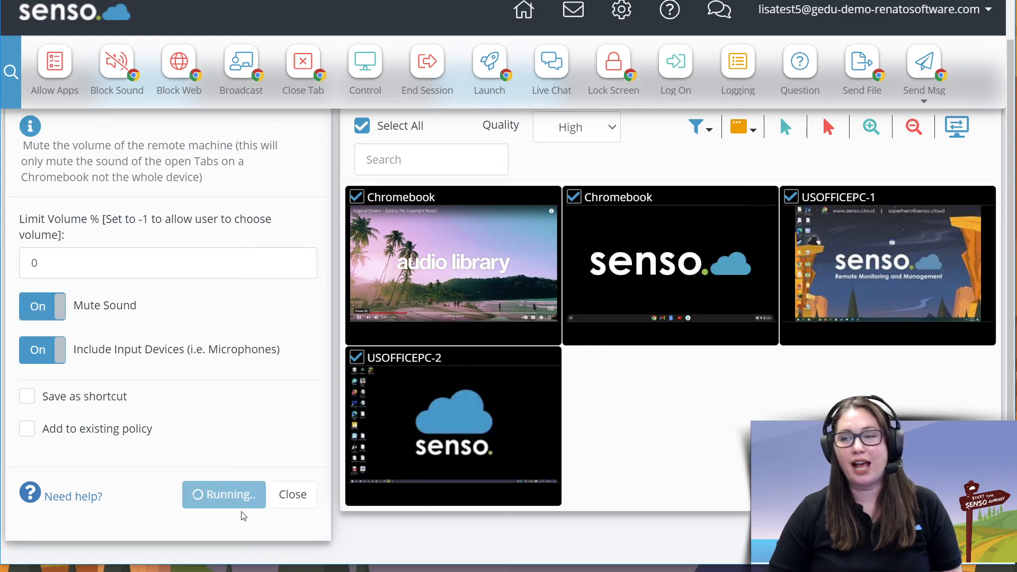
click(224, 494)
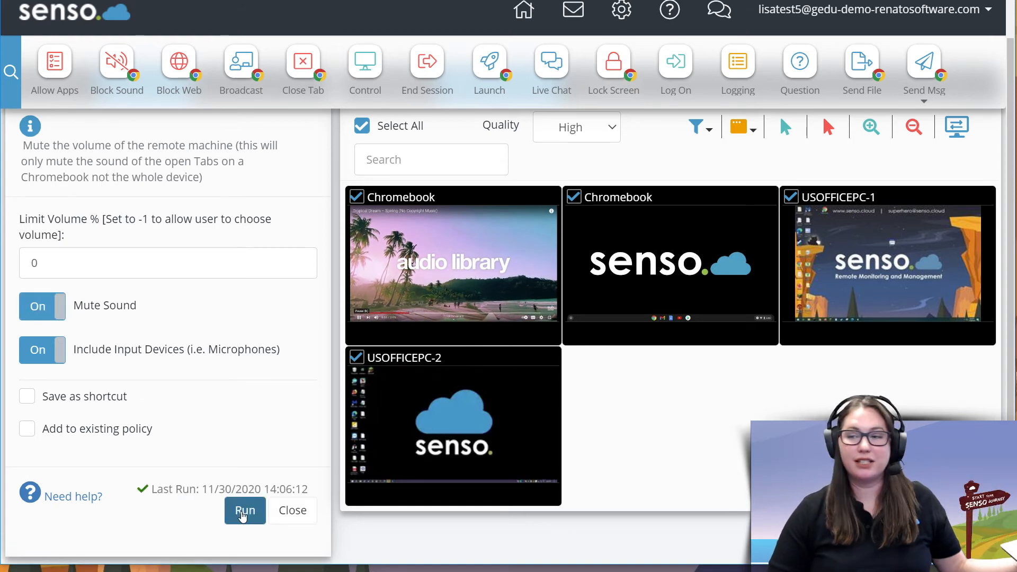
mouse_move(269, 402)
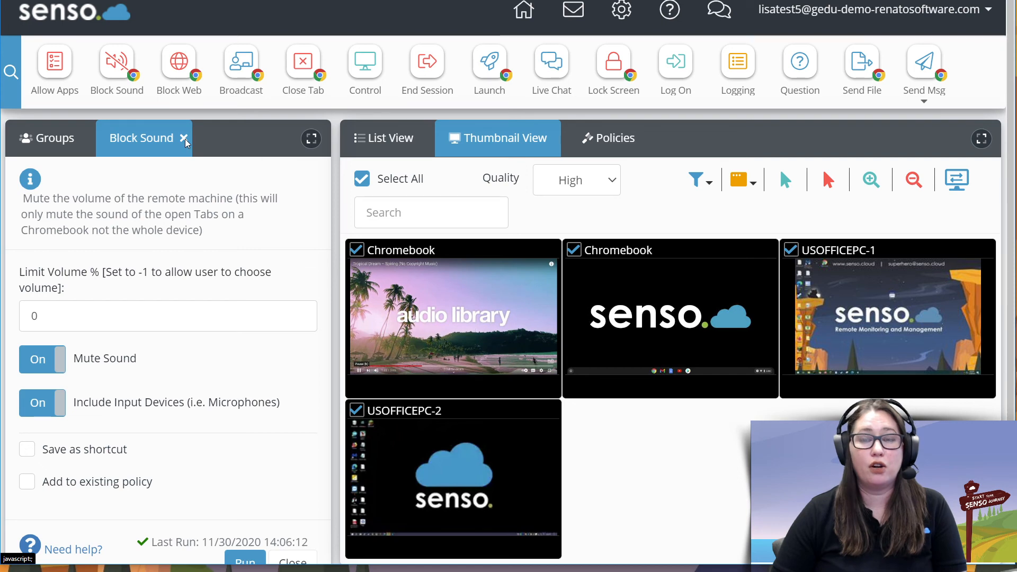
- Reopen the Block Sound tab, send an unmute to the devices, then re-enable Mute Sound
click(186, 139)
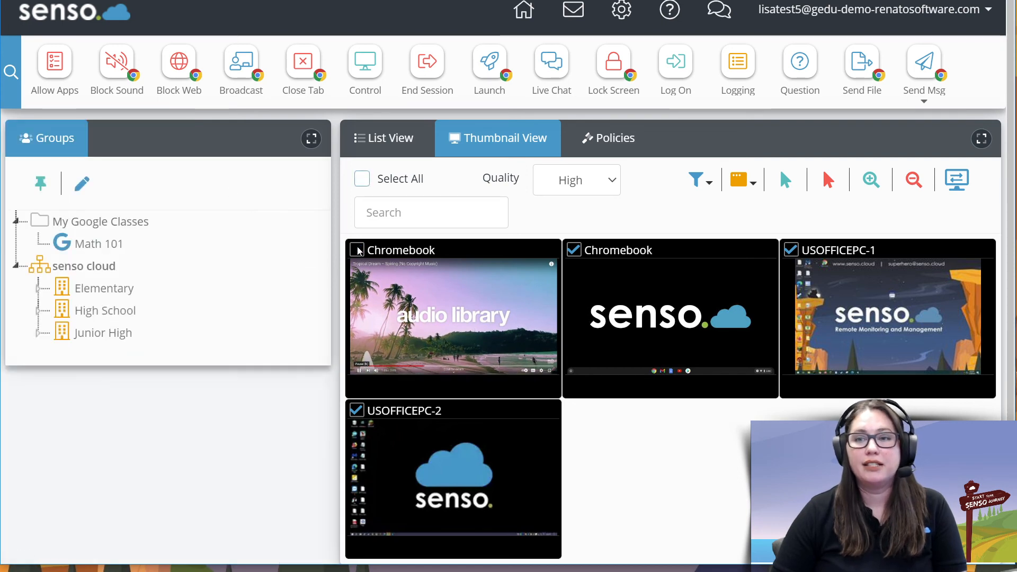
click(116, 64)
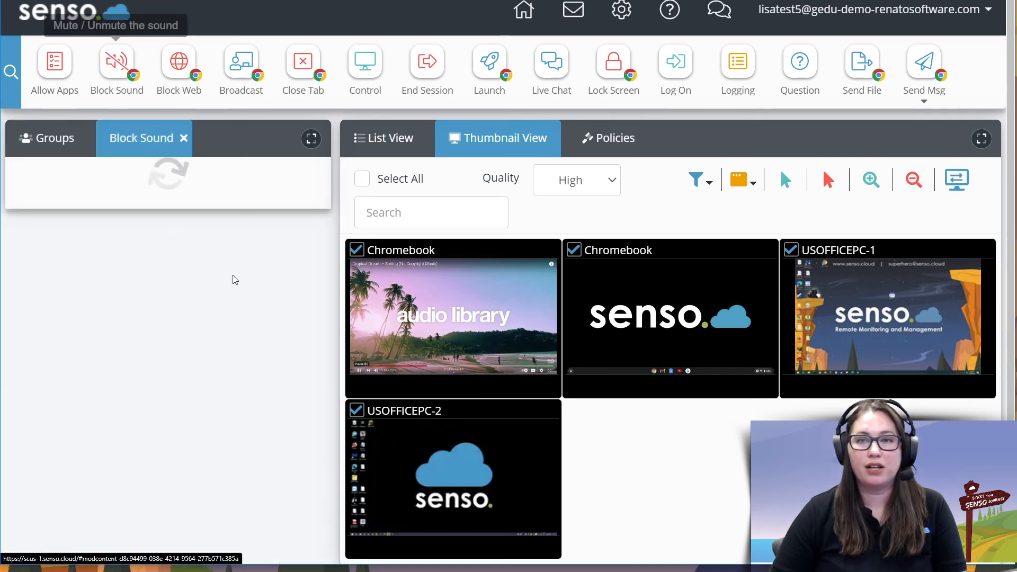
click(116, 61)
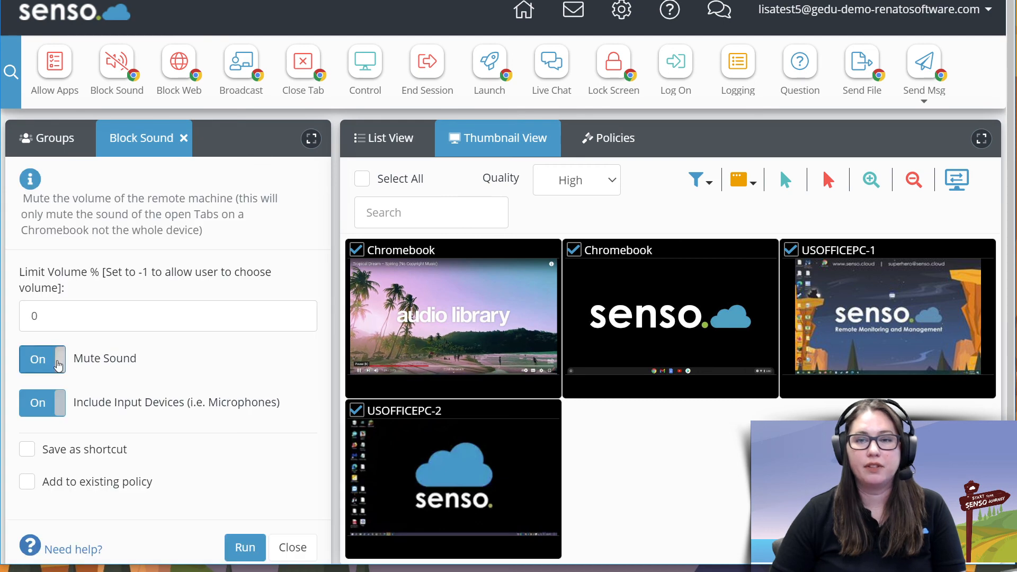
click(37, 358)
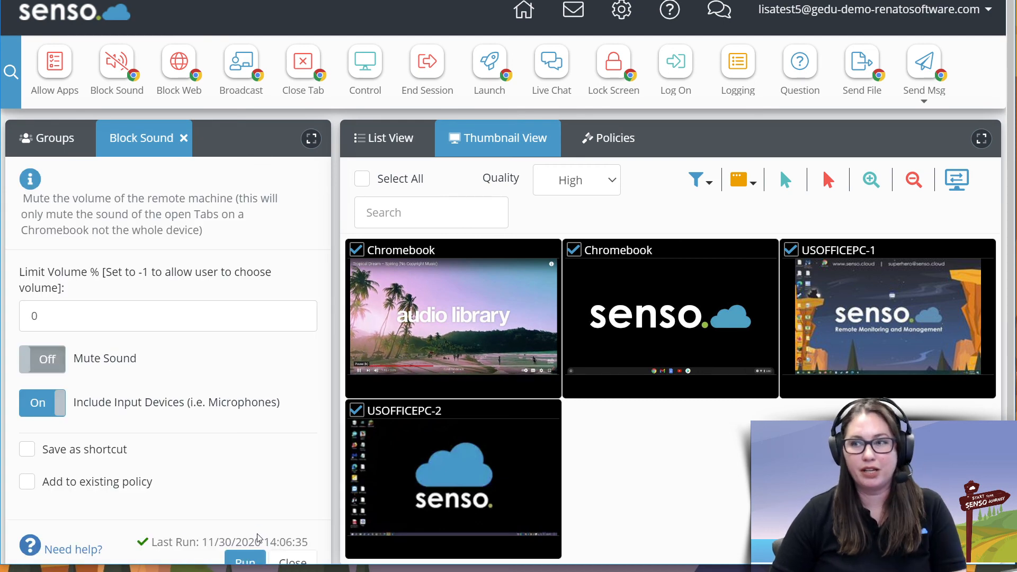
click(43, 358)
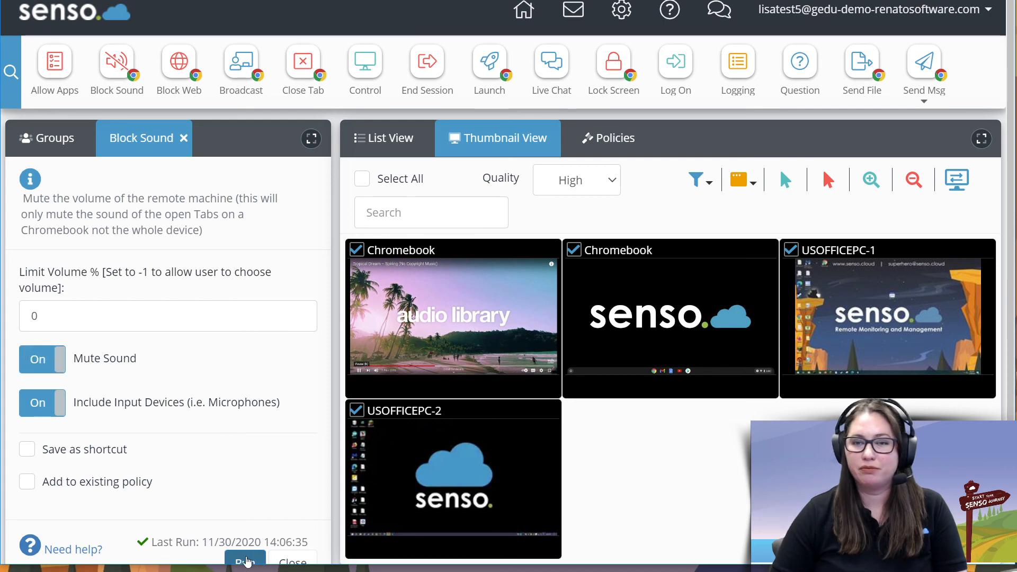